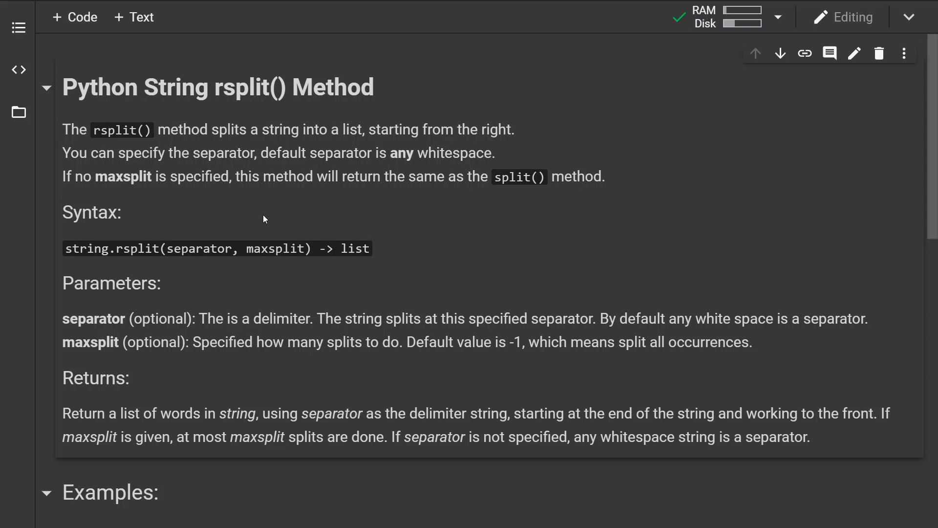
Run the Example1 rsplit() cell so it outputs ['Welcome to the', 'jungle']
scroll("down", 3)
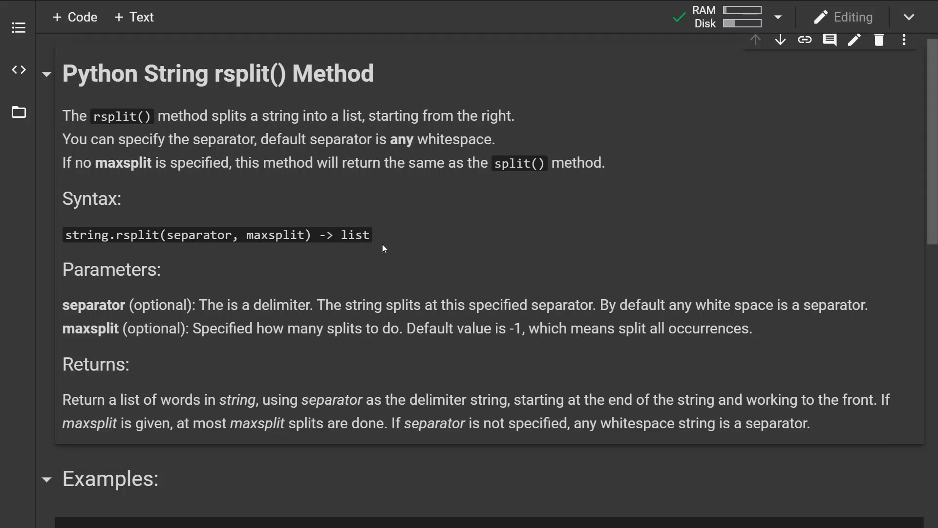
scroll("down", 3)
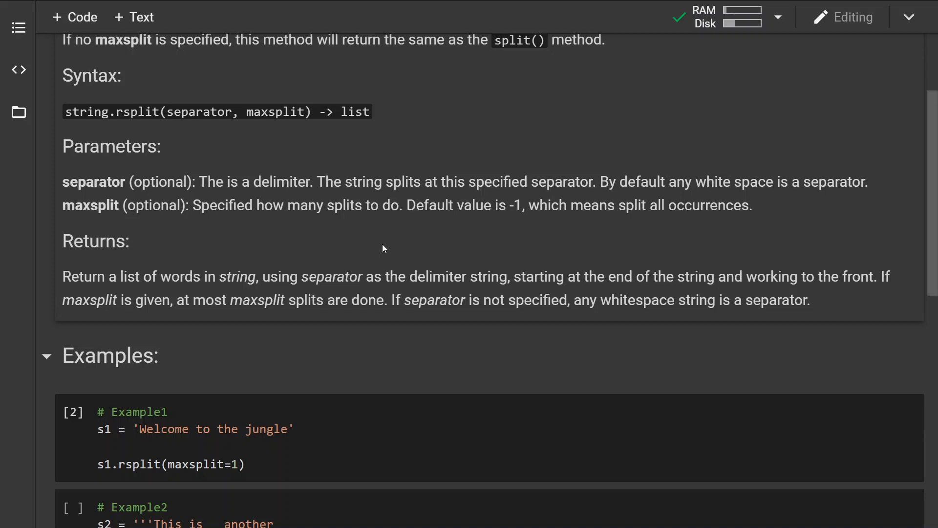
scroll("down", 3)
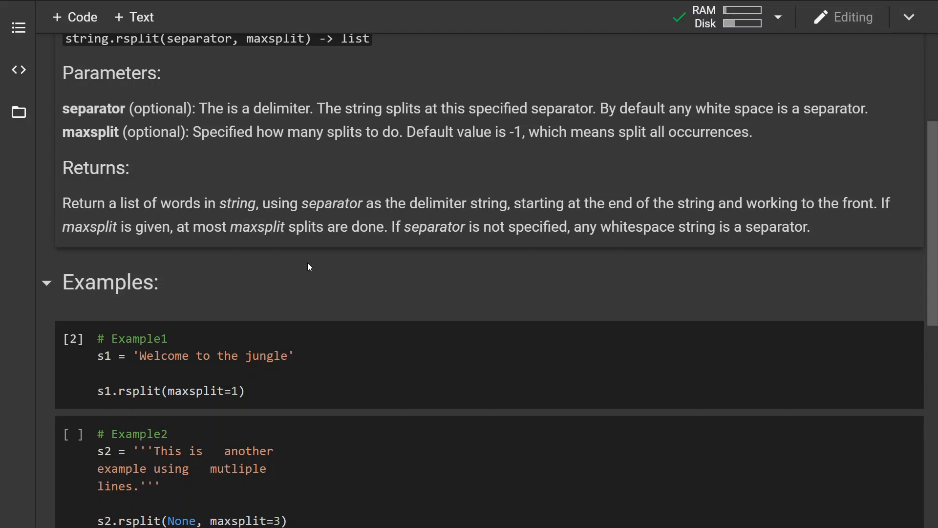
scroll("down", 3)
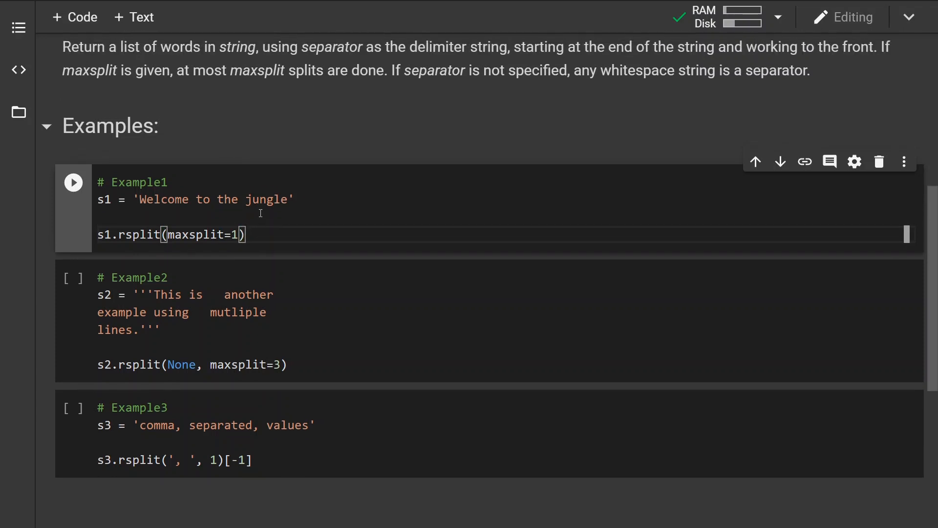
left_click(72, 182)
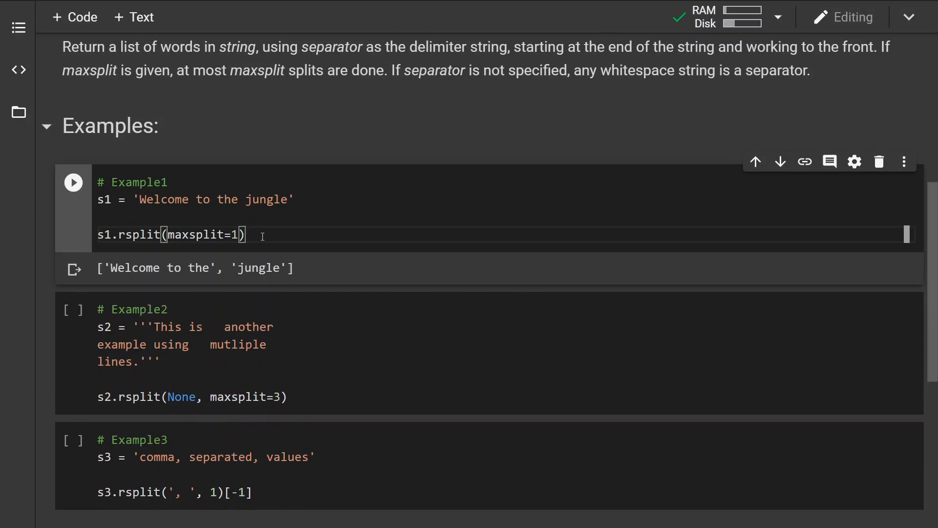
mouse_move(241, 200)
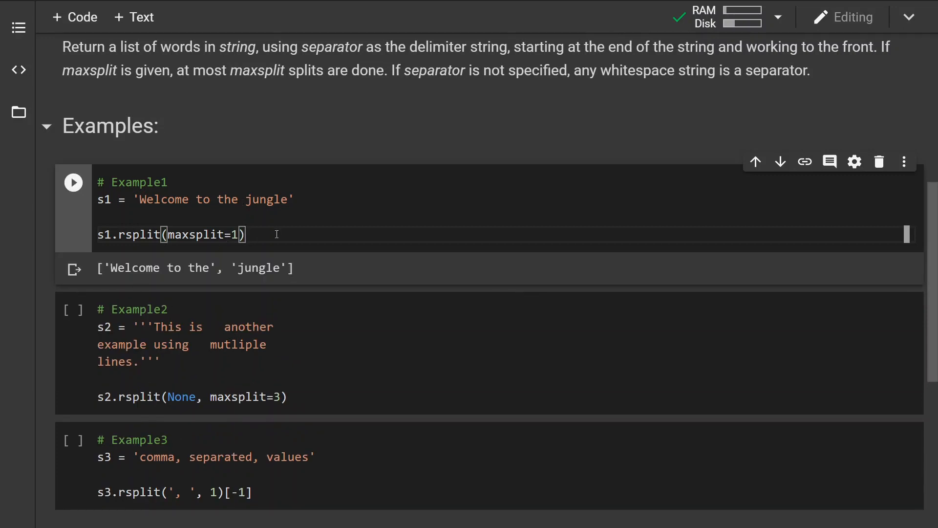
scroll("down", 3)
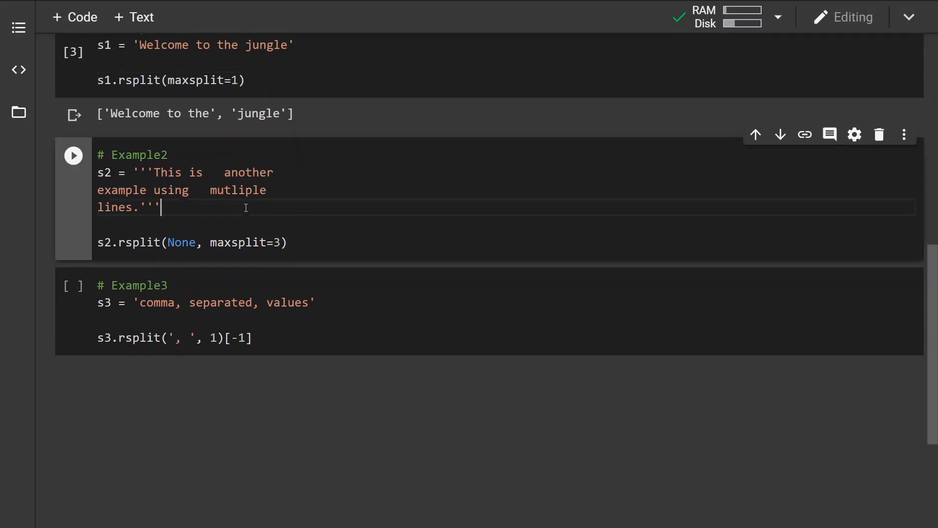
Run the multi-line Example2 cell for a four-item list and comma-separated Example3 for 'values'
left_click(72, 155)
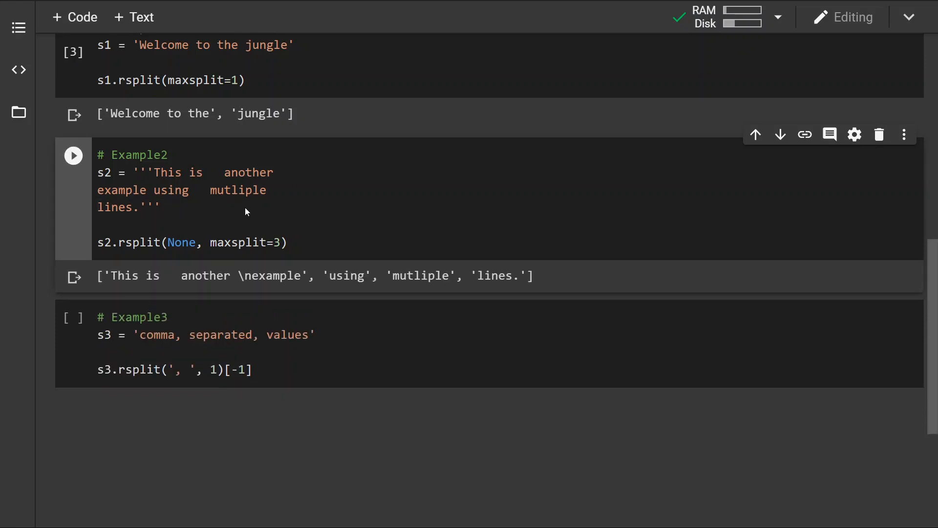
left_click(162, 206)
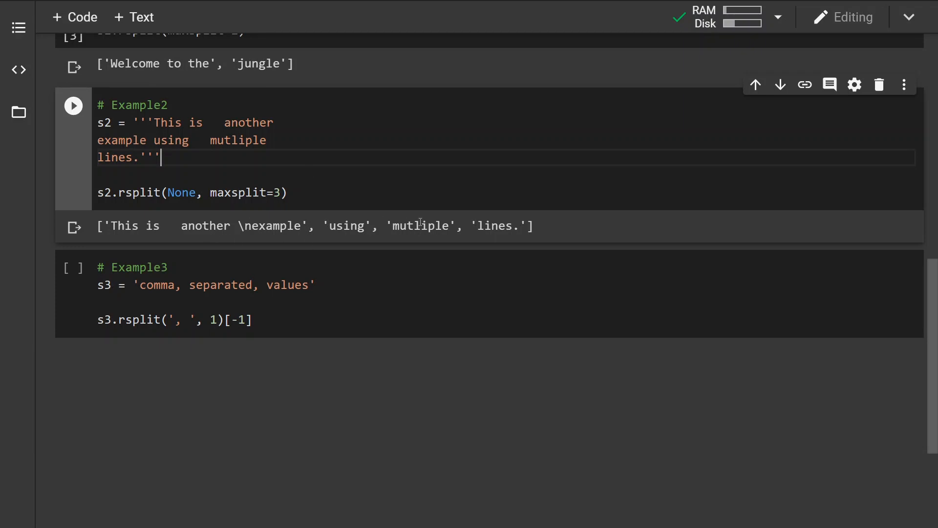
scroll("down", 3)
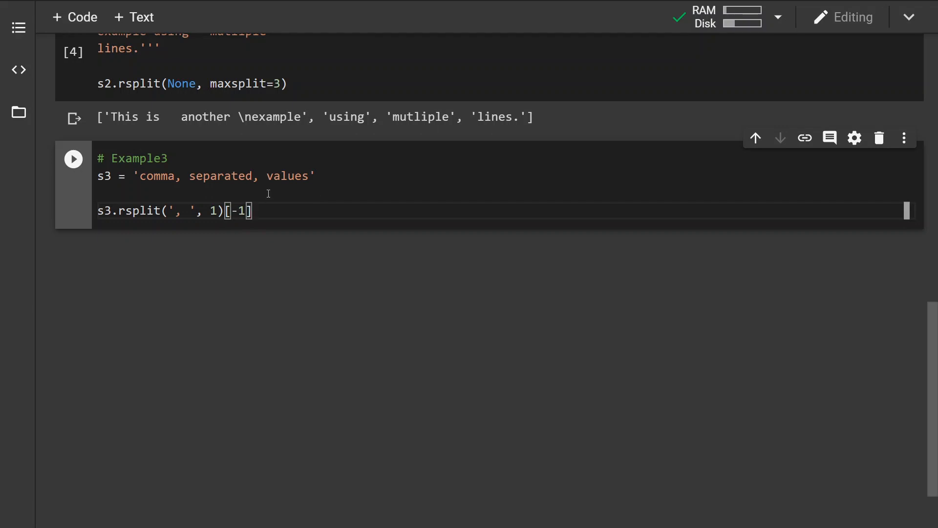
left_click(73, 159)
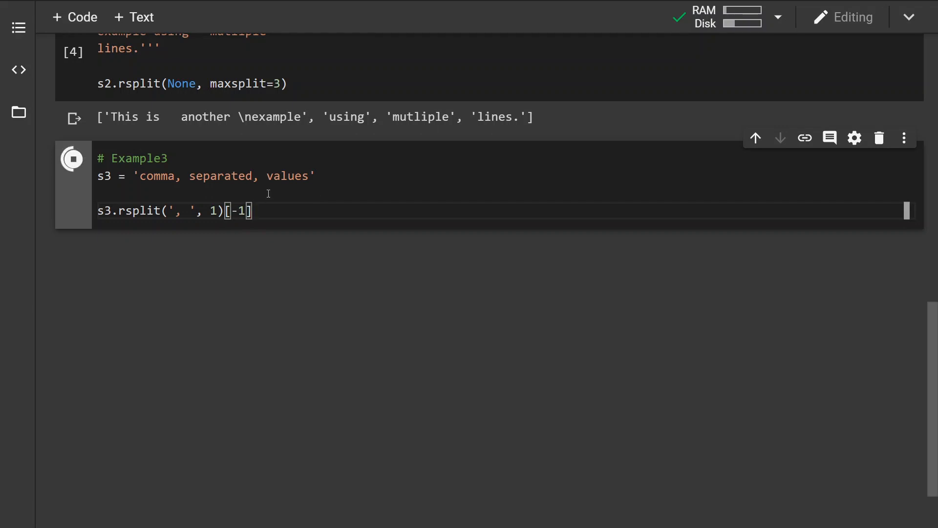
left_click(72, 158)
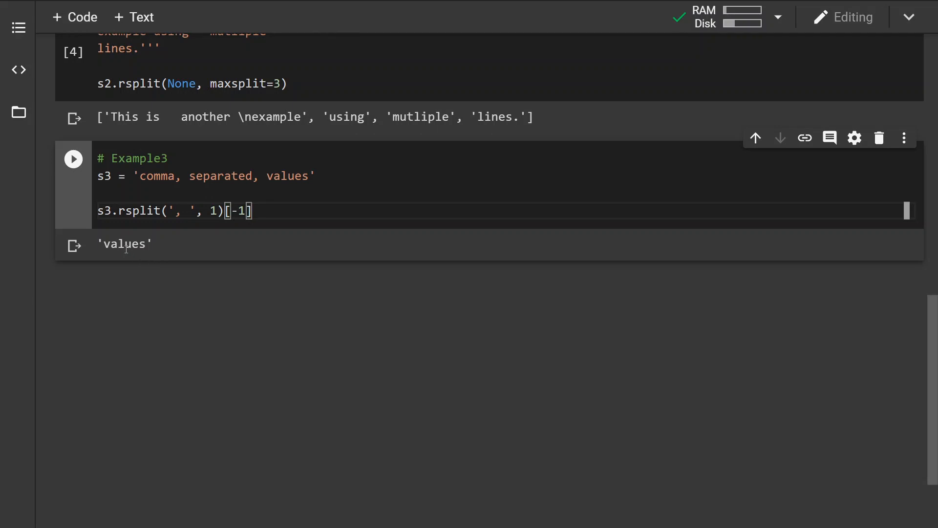